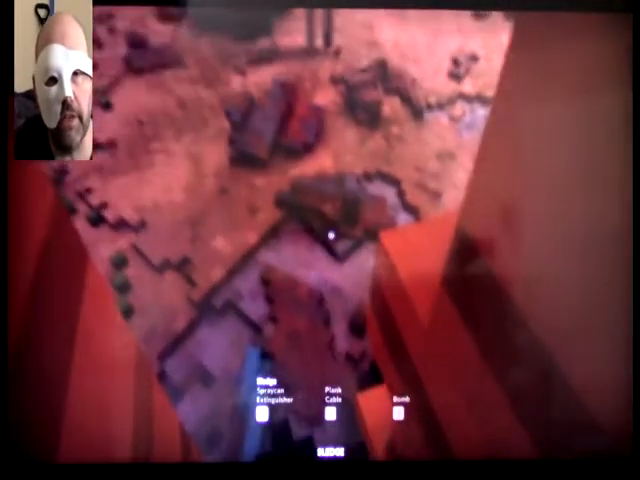
mouse_move(320, 240)
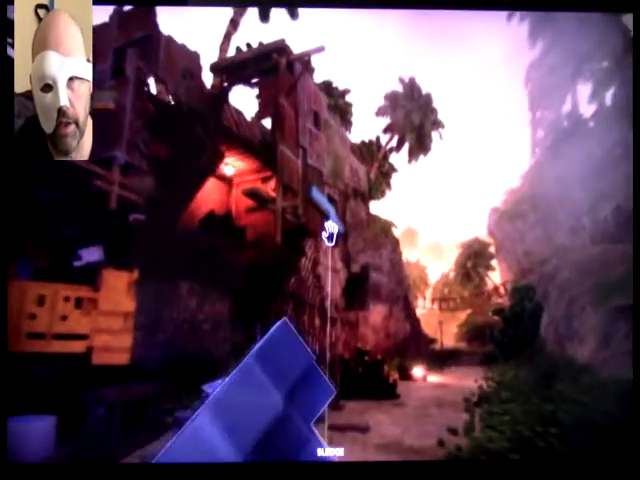
mouse_move(320, 240)
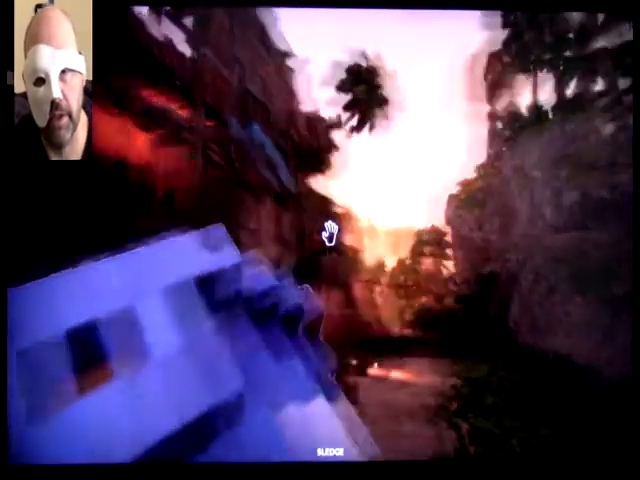
mouse_move(324, 232)
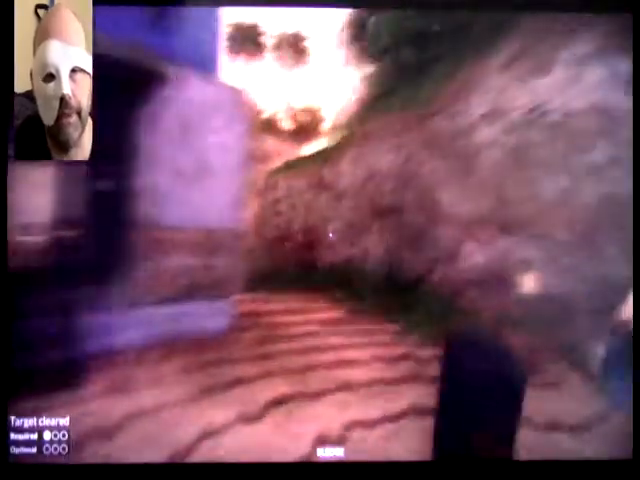
Pause the mission with Esc and resume it from the pause menu.
key(Escape)
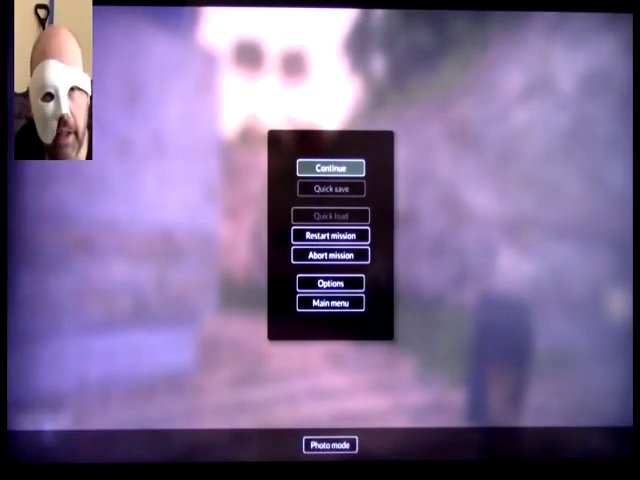
click(330, 167)
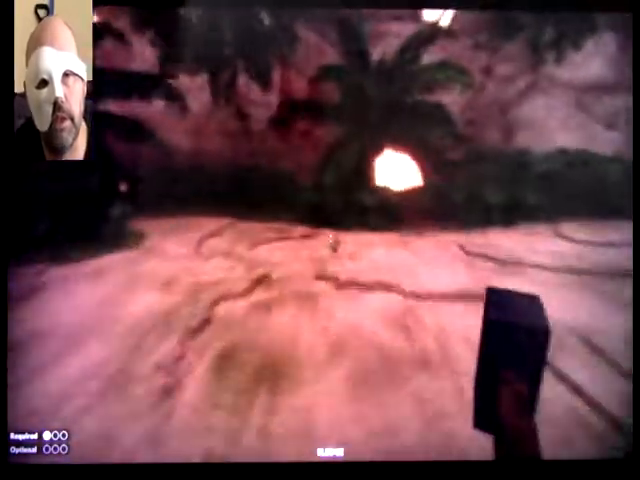
mouse_move(320, 240)
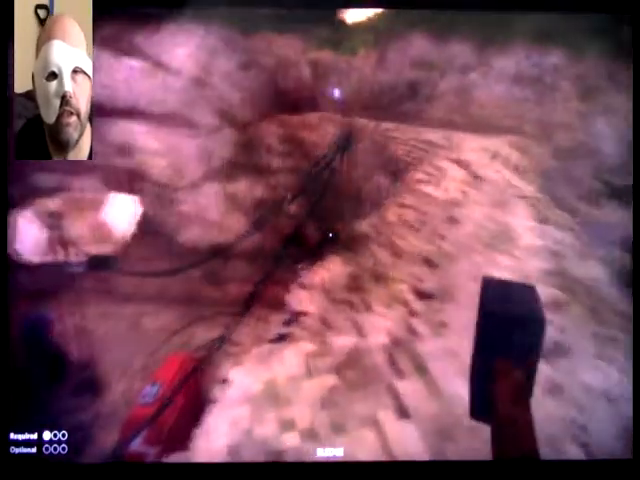
mouse_move(320, 240)
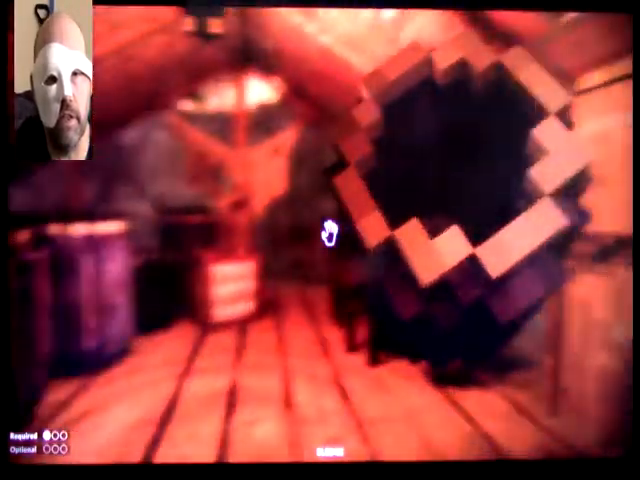
mouse_move(325, 230)
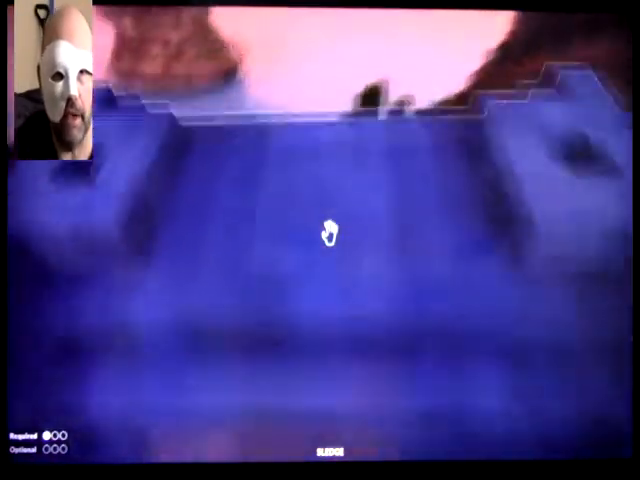
mouse_move(320, 240)
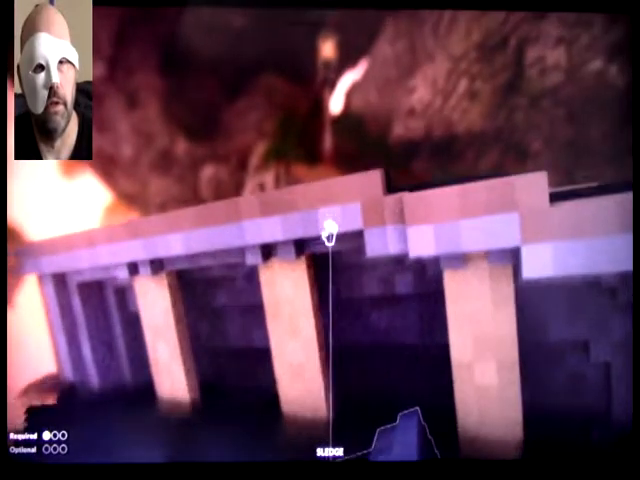
mouse_move(325, 235)
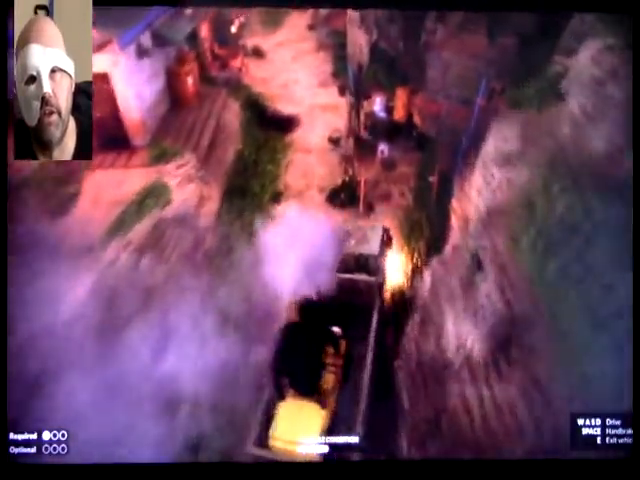
Drive the vehicle along the canyon path and get out on foot.
key(w)
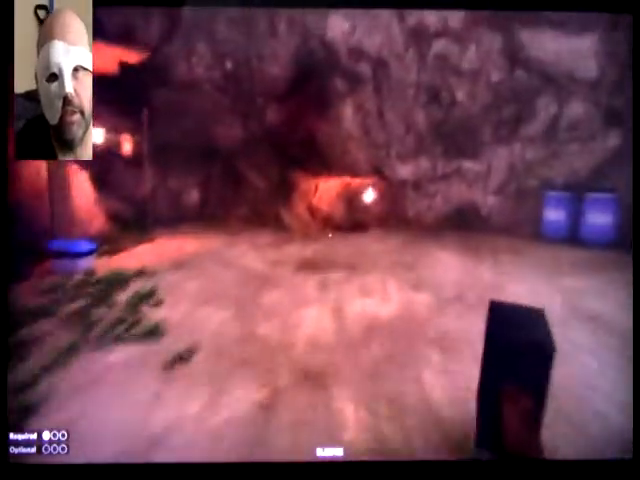
mouse_move(320, 240)
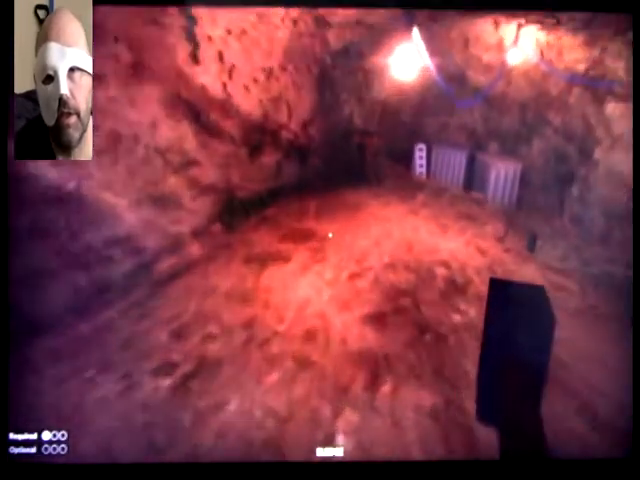
mouse_move(320, 240)
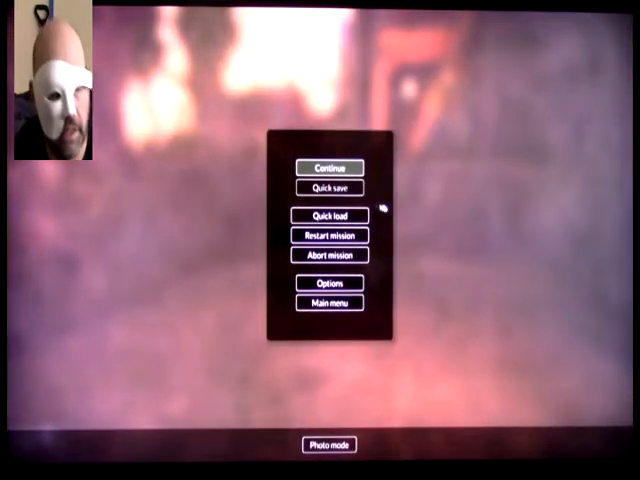
Resume the mission from the pause menu.
click(326, 167)
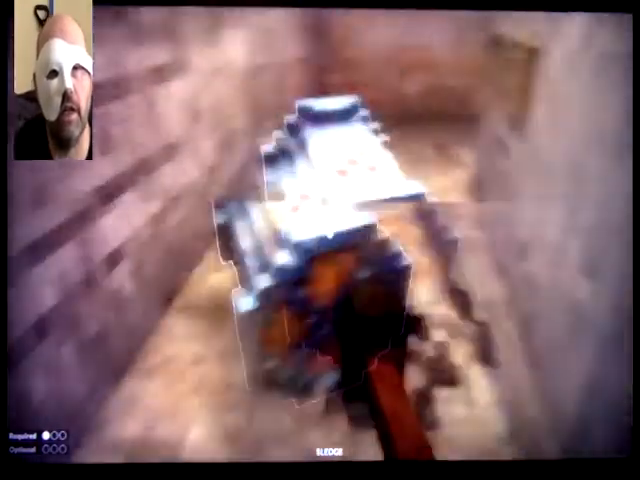
mouse_move(320, 240)
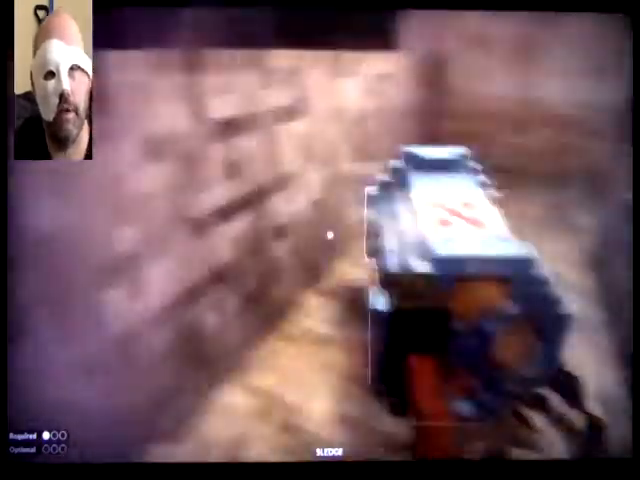
mouse_move(320, 240)
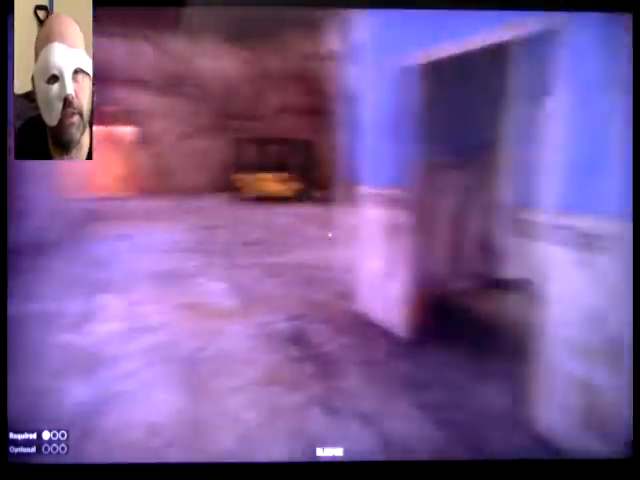
mouse_move(320, 240)
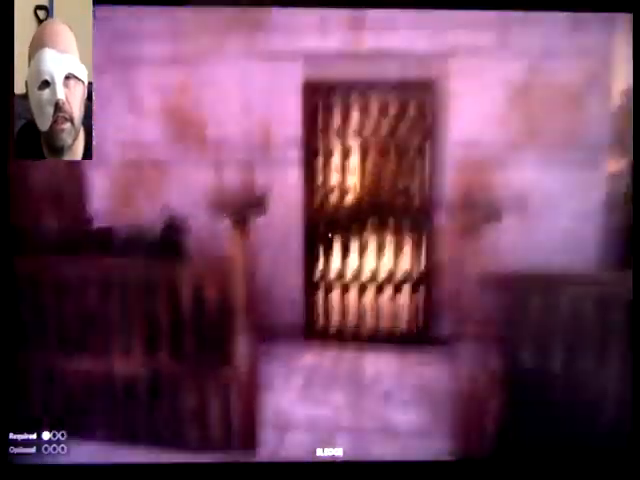
mouse_move(320, 240)
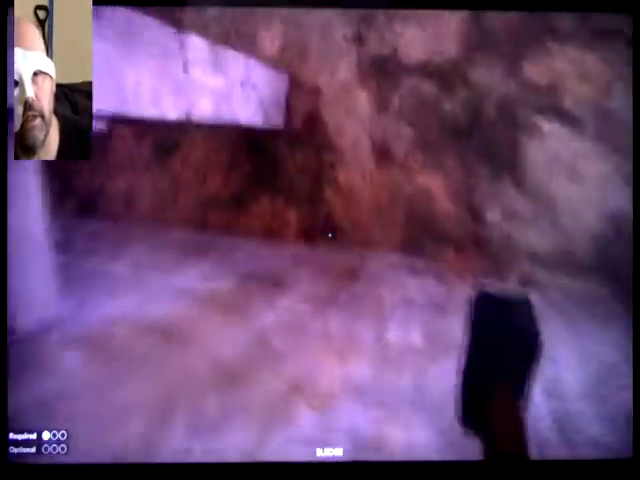
mouse_move(320, 240)
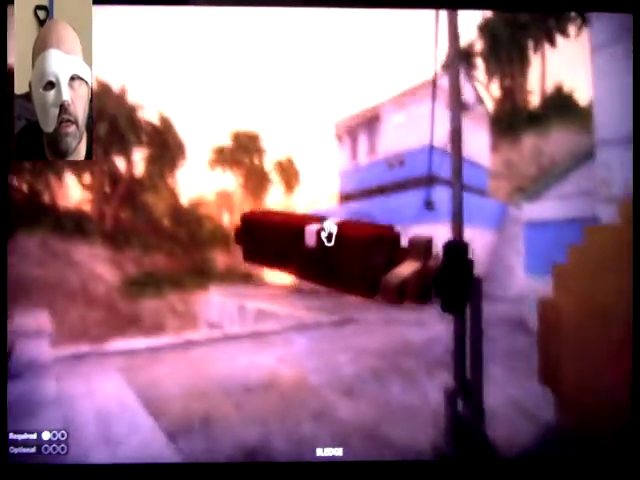
mouse_move(325, 232)
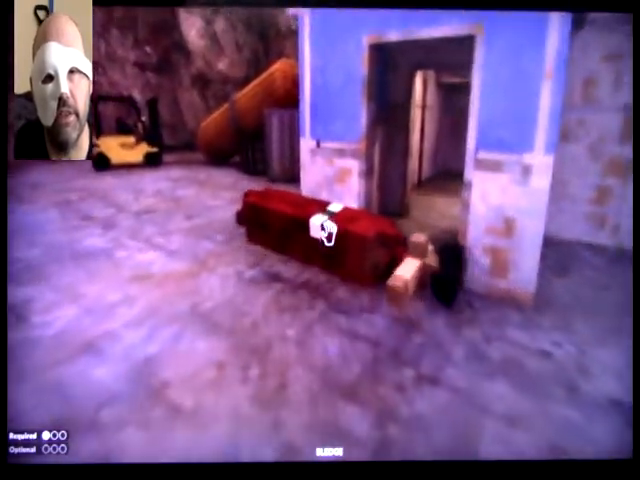
mouse_move(320, 240)
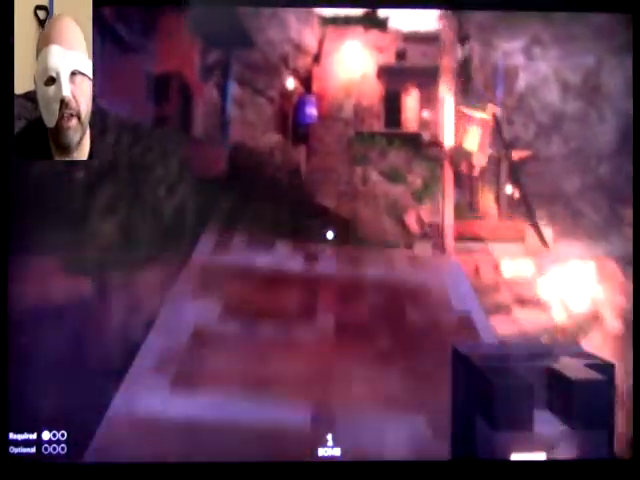
mouse_move(320, 240)
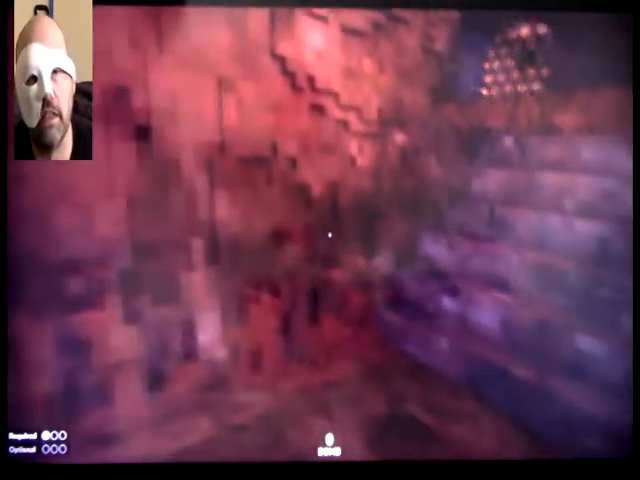
mouse_move(320, 240)
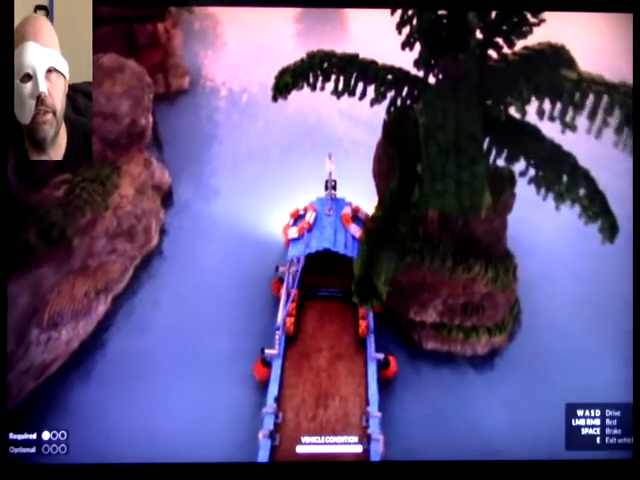
Drive the blue boat past the palm rock, through the canyon into the rocky gorge.
key(w)
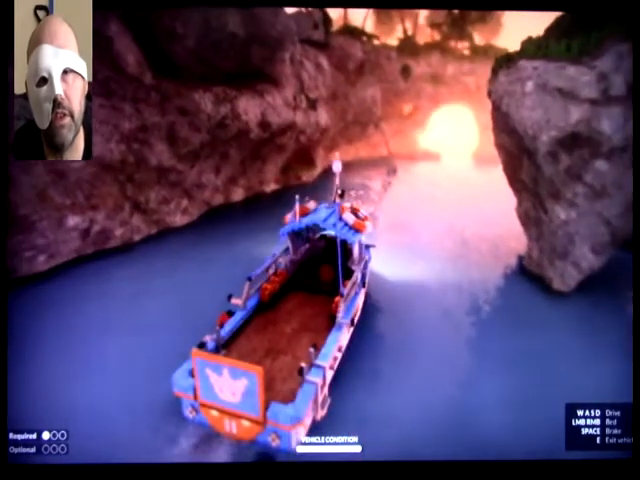
key(w)
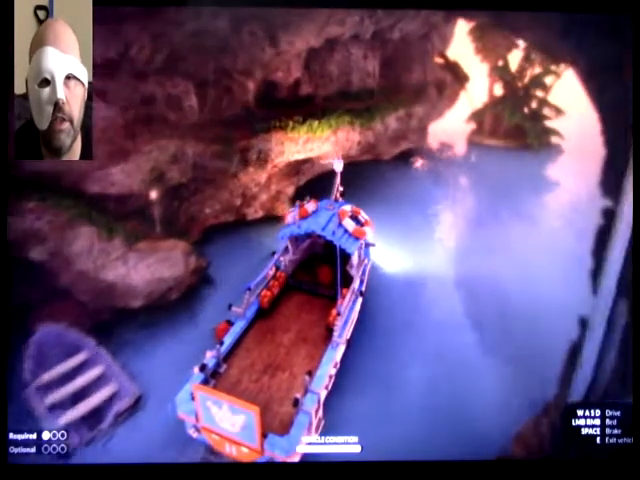
key(w)
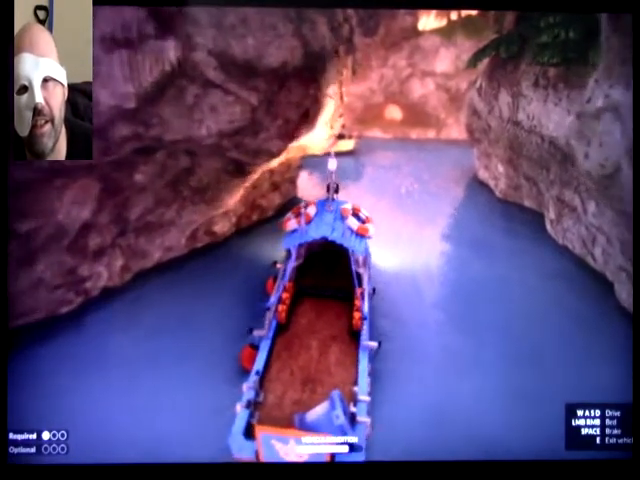
Drive the boat up the channel and stop beside the vessel at the wooden pier.
key(w)
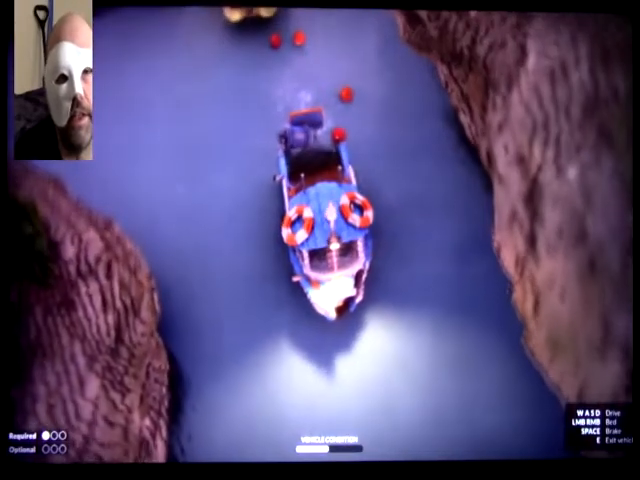
key(w)
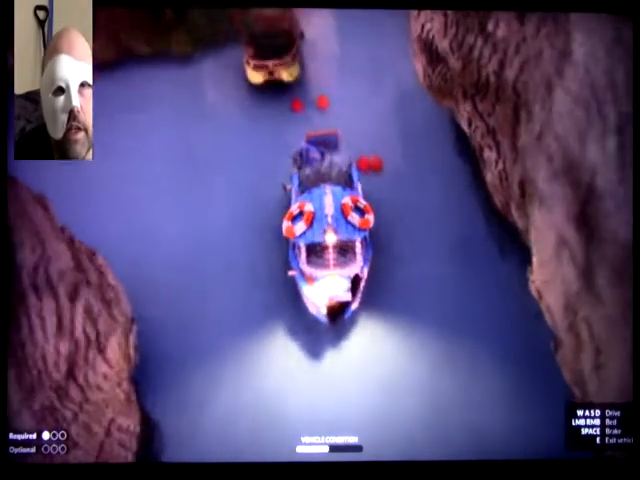
key(w)
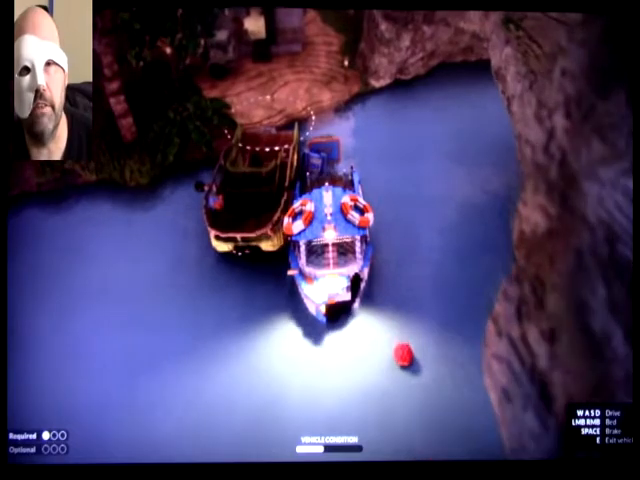
key(w)
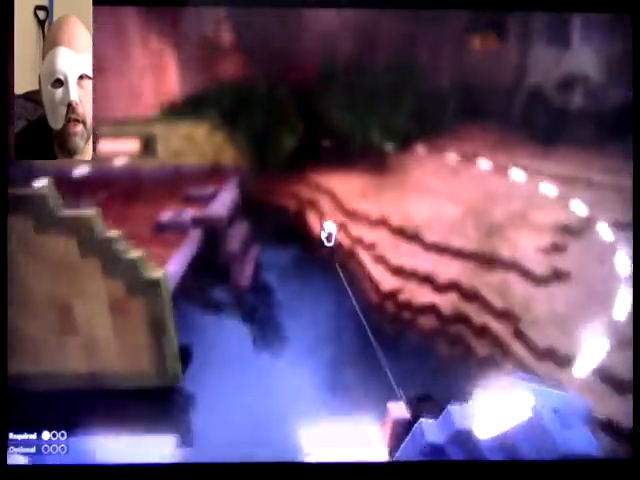
mouse_move(320, 240)
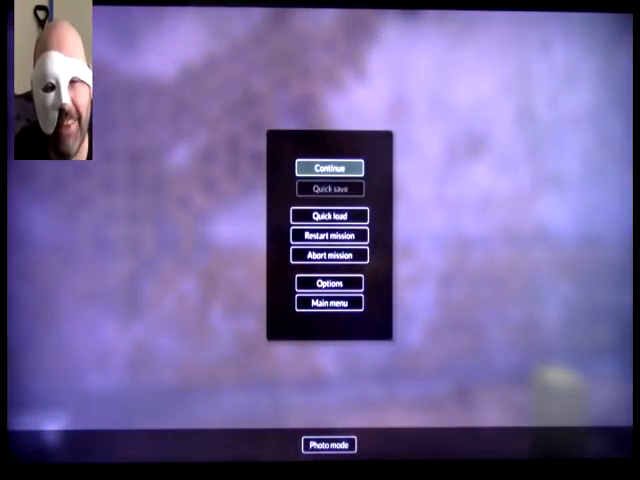
Click Continue to resume the mission, now on foot in a red-lit room.
click(324, 166)
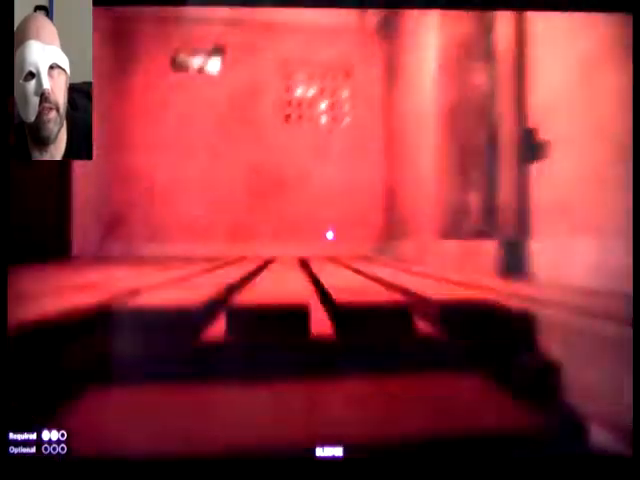
mouse_move(320, 240)
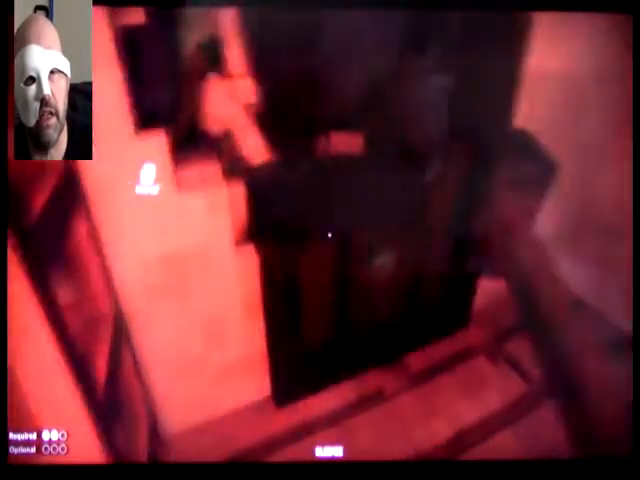
mouse_move(320, 240)
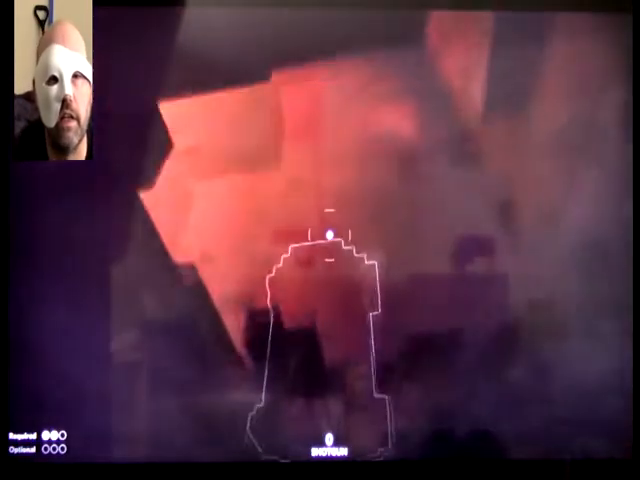
mouse_move(320, 240)
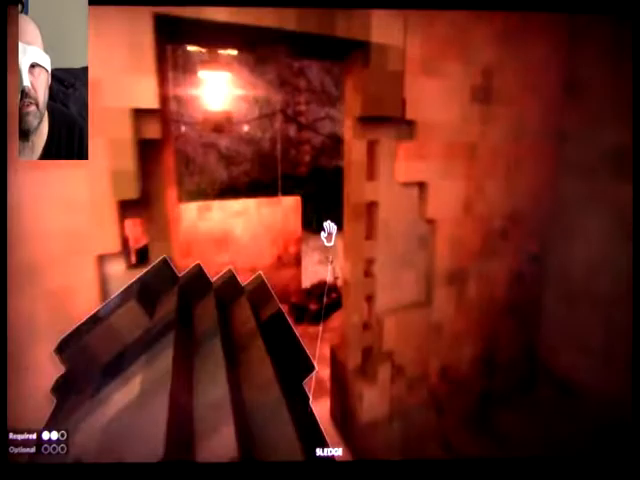
mouse_move(330, 235)
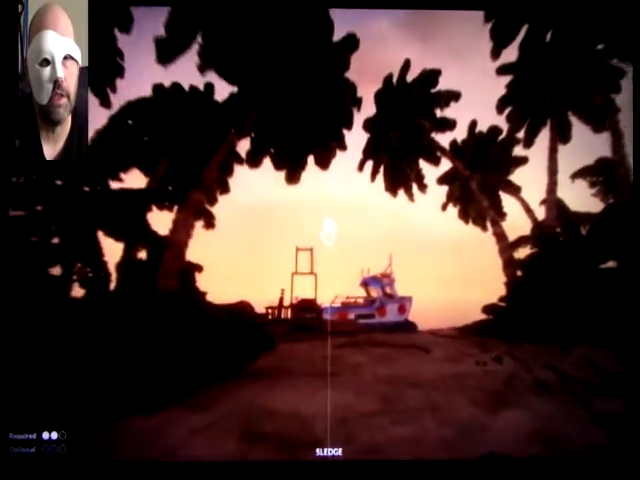
mouse_move(320, 240)
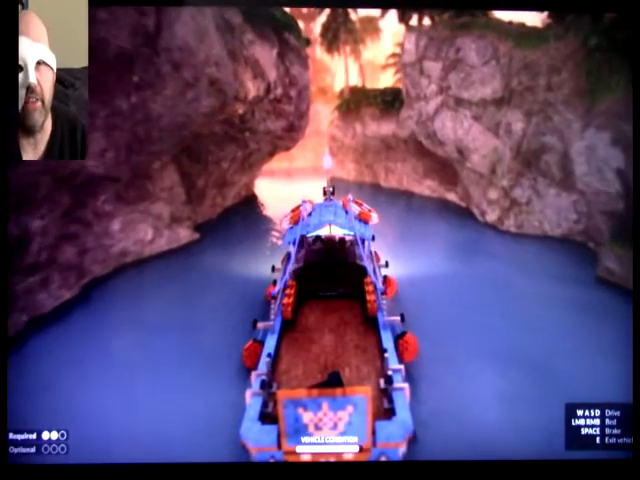
Drive the boat forward along the narrow canyon channel toward the rocky arch.
key(w)
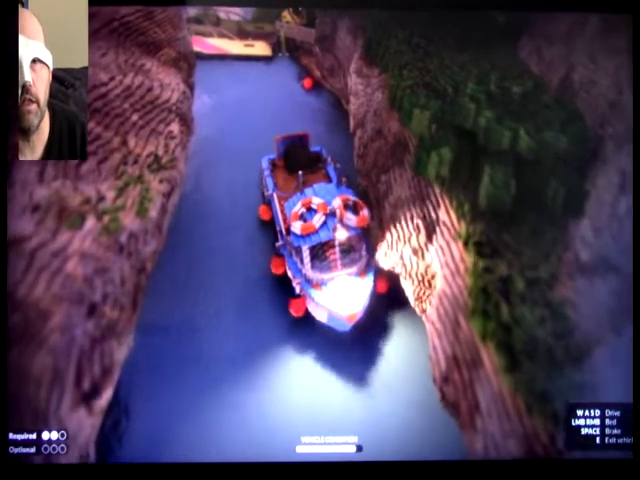
key(w)
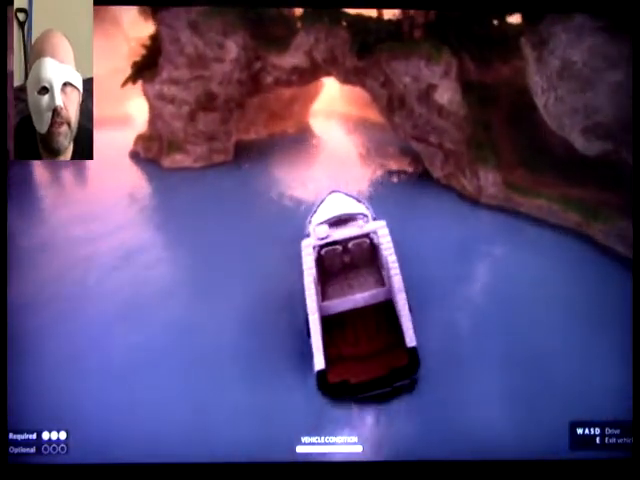
Drive the white boat closer to the glowing rocky arch.
key(w)
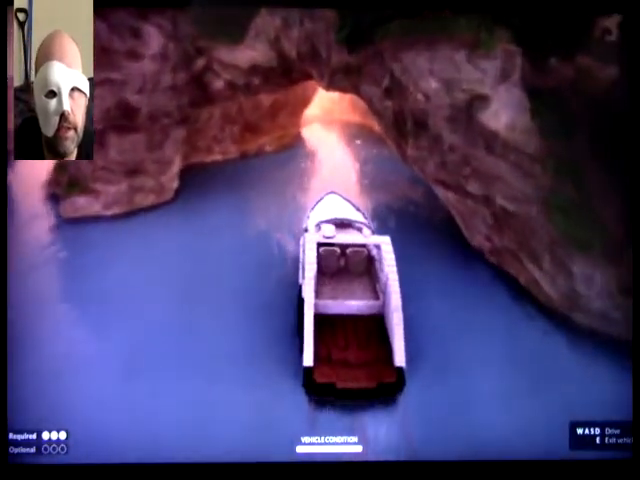